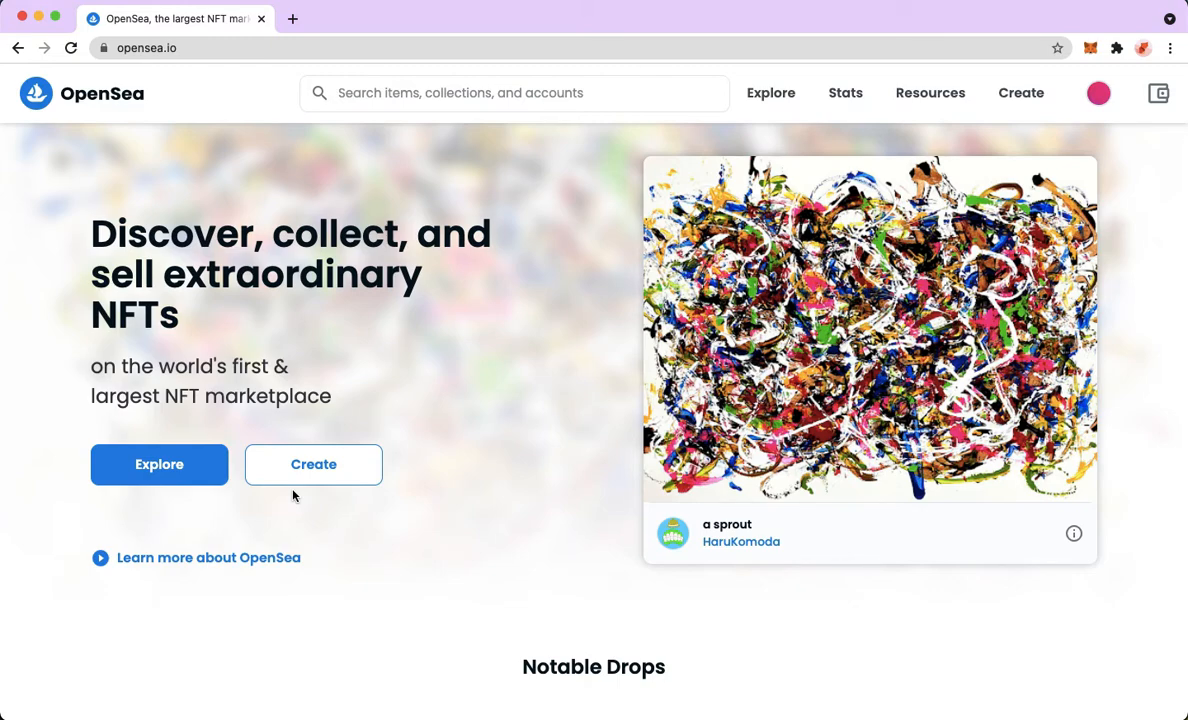
Open the MetaMask wallet and show the options menu for Account 1
{"action": "left_click", "coordinate": [930, 93]}
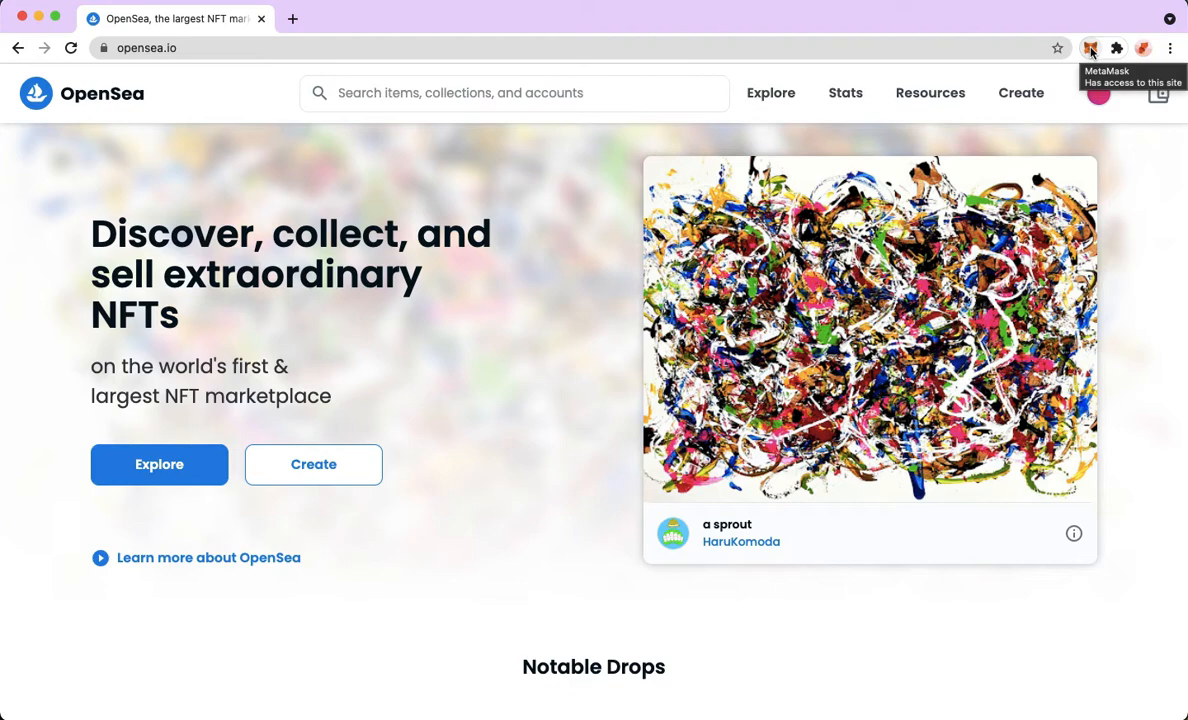
{"action": "left_click", "coordinate": [1091, 48]}
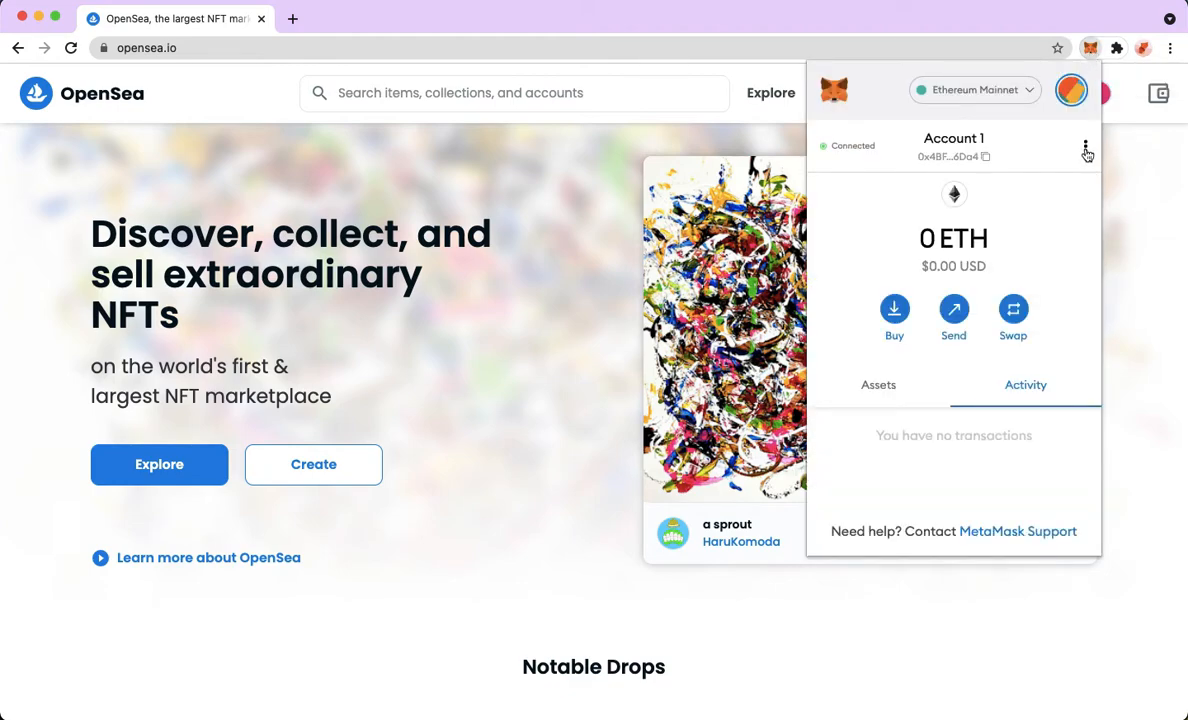
{"action": "mouse_move", "coordinate": [1078, 208]}
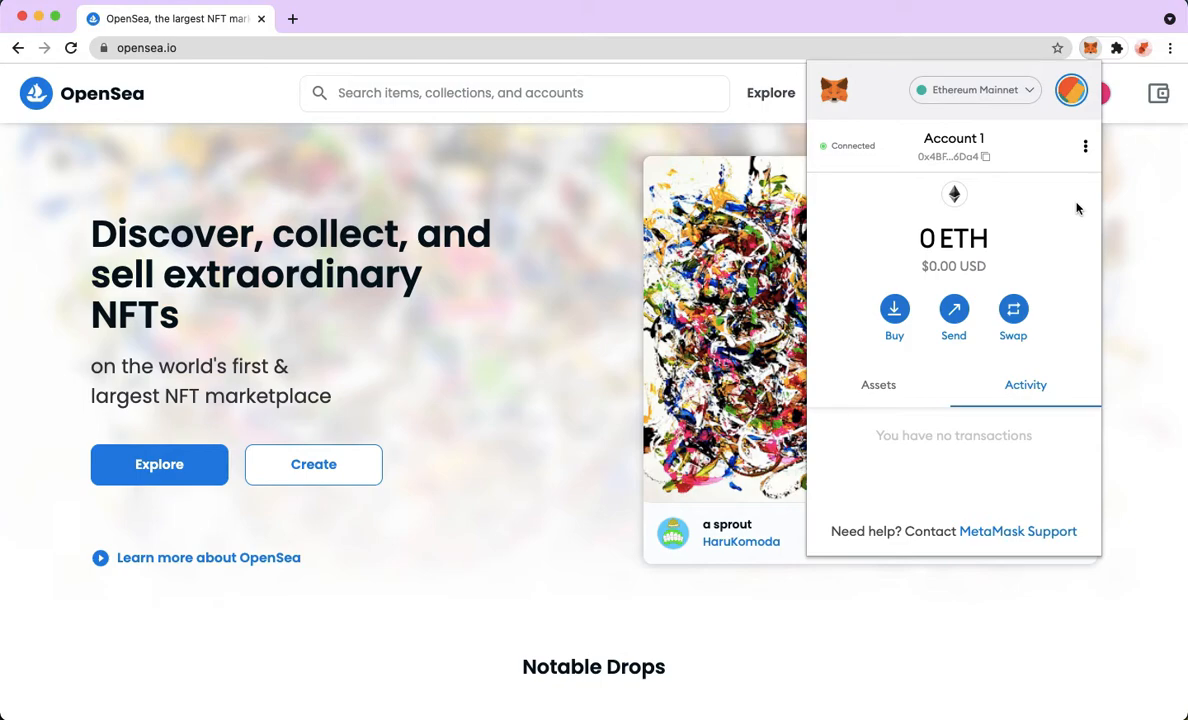
{"action": "mouse_move", "coordinate": [1092, 166]}
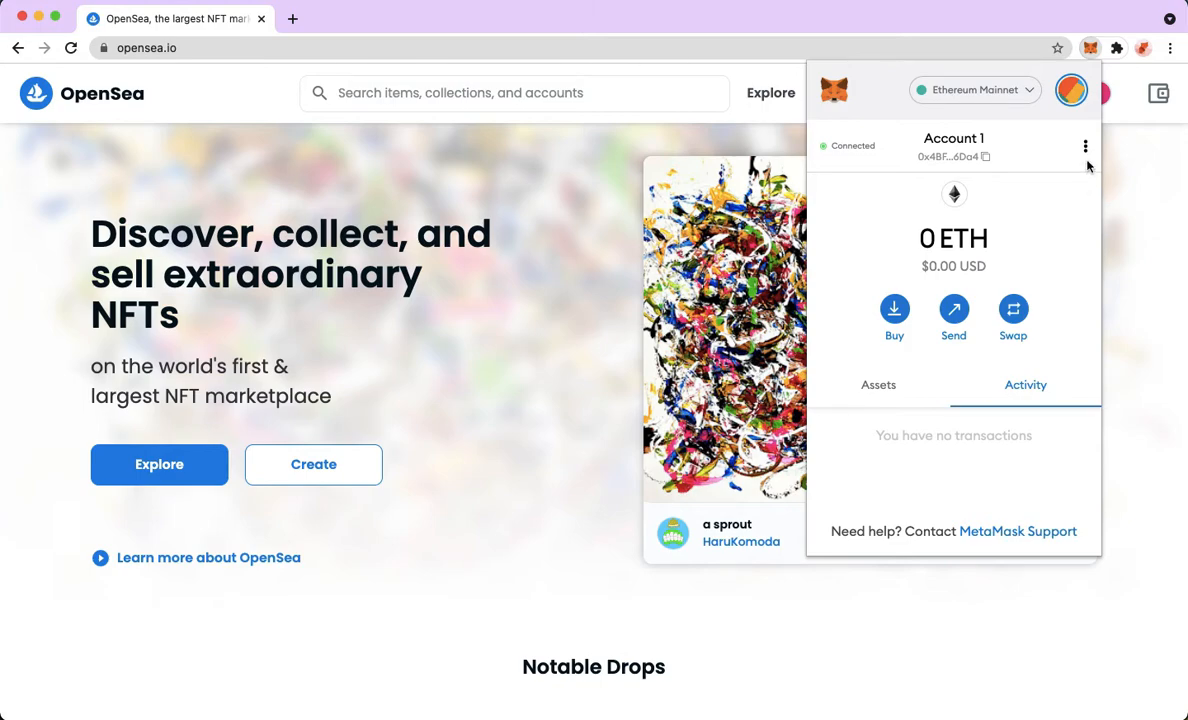
{"action": "mouse_move", "coordinate": [1085, 147]}
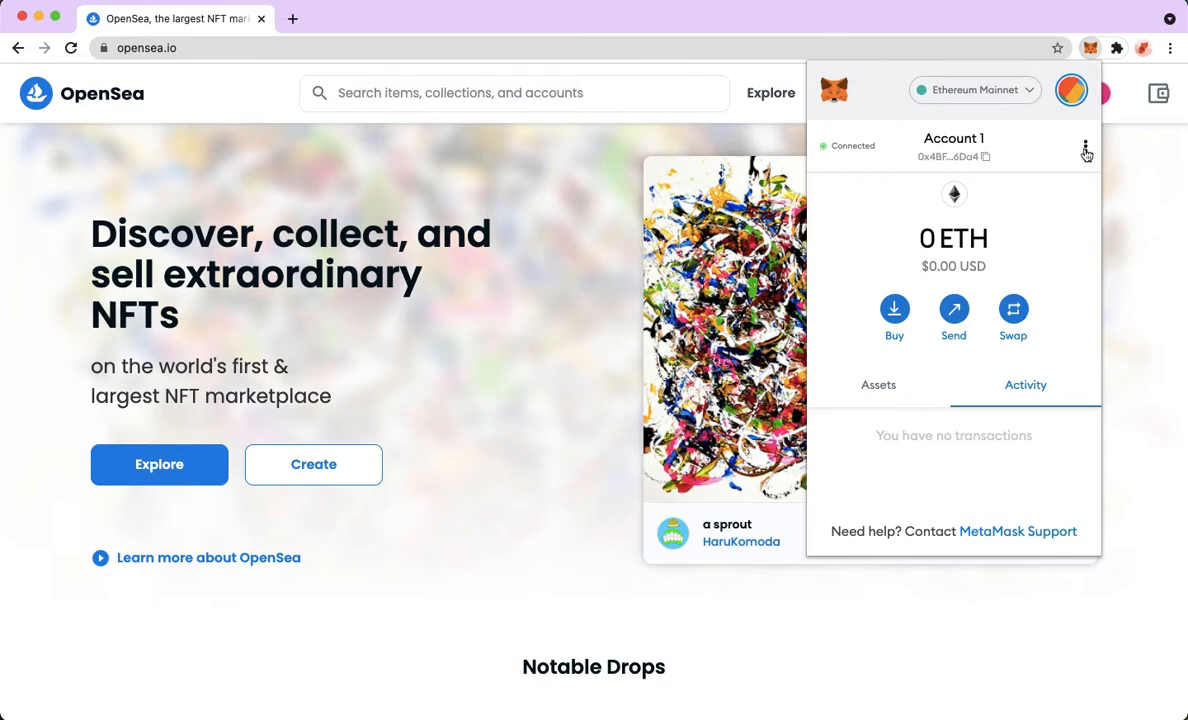
{"action": "mouse_move", "coordinate": [1046, 151]}
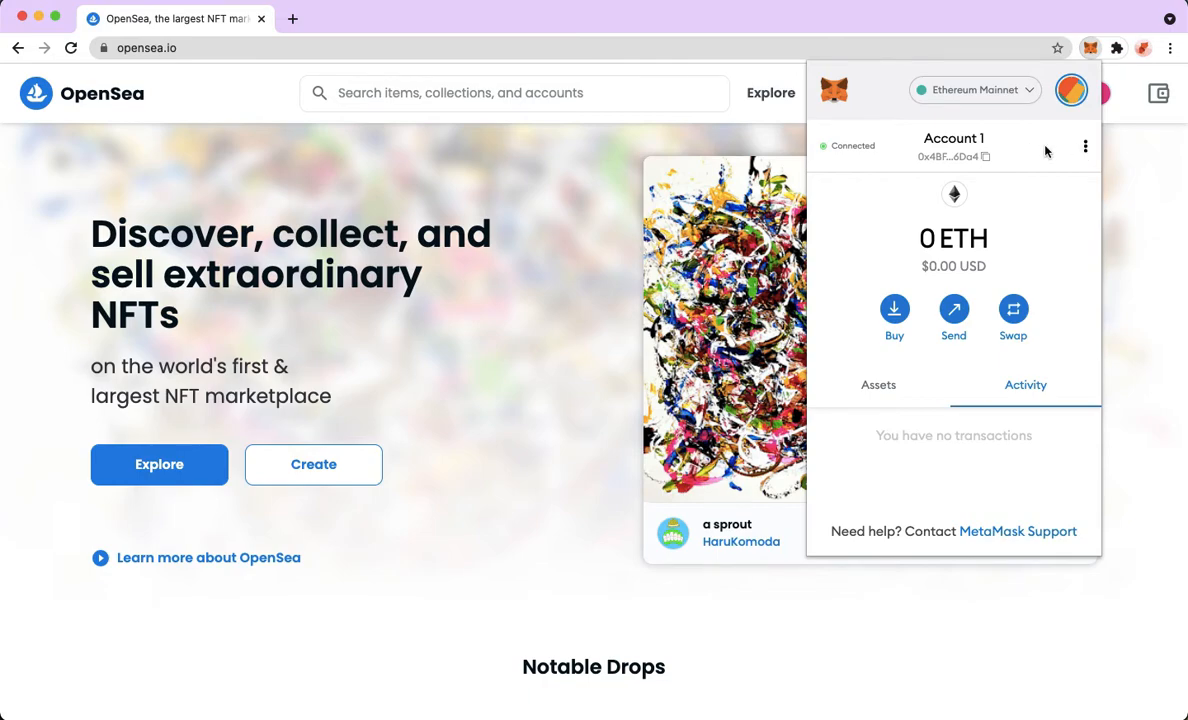
{"action": "left_click", "coordinate": [1085, 146]}
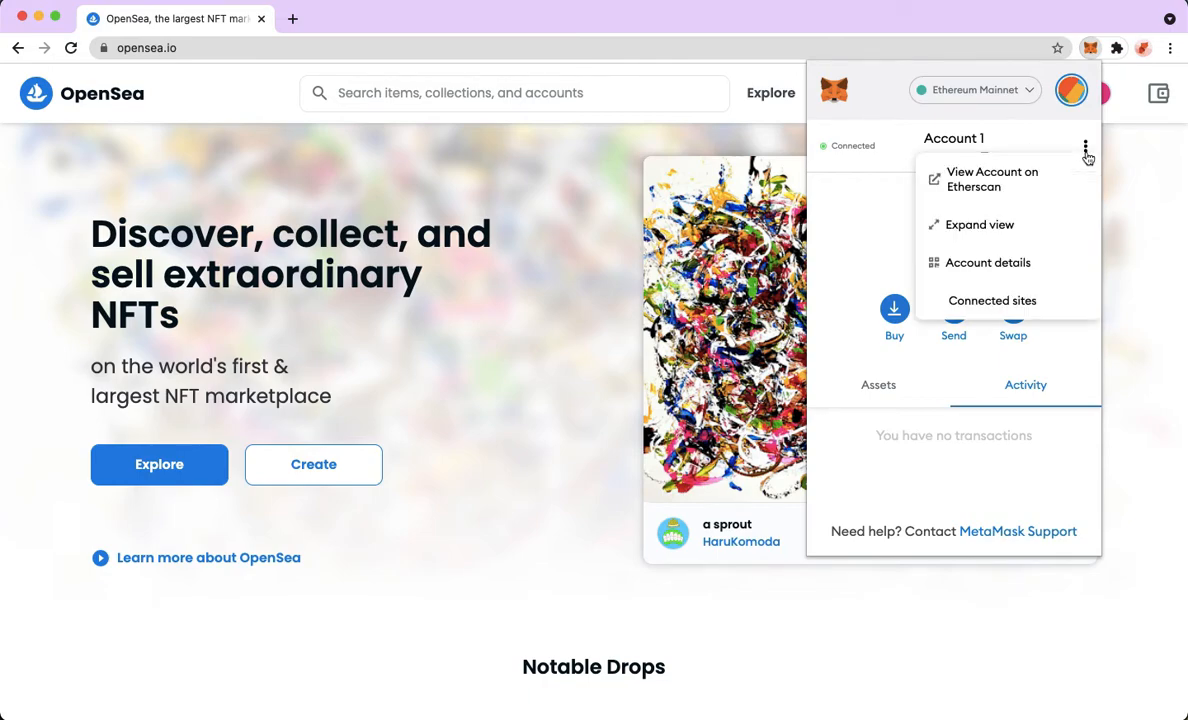
{"action": "mouse_move", "coordinate": [1024, 318]}
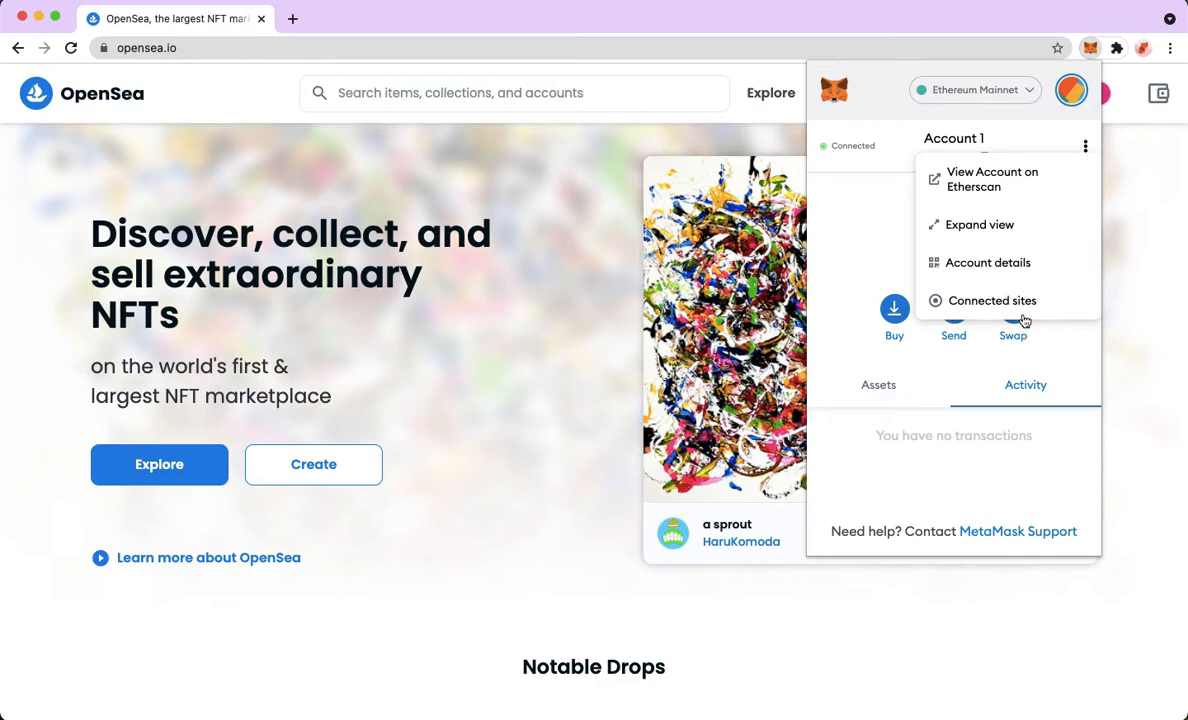
Open Account 1's connected sites and request disconnecting opensea.io
{"action": "left_click", "coordinate": [993, 300]}
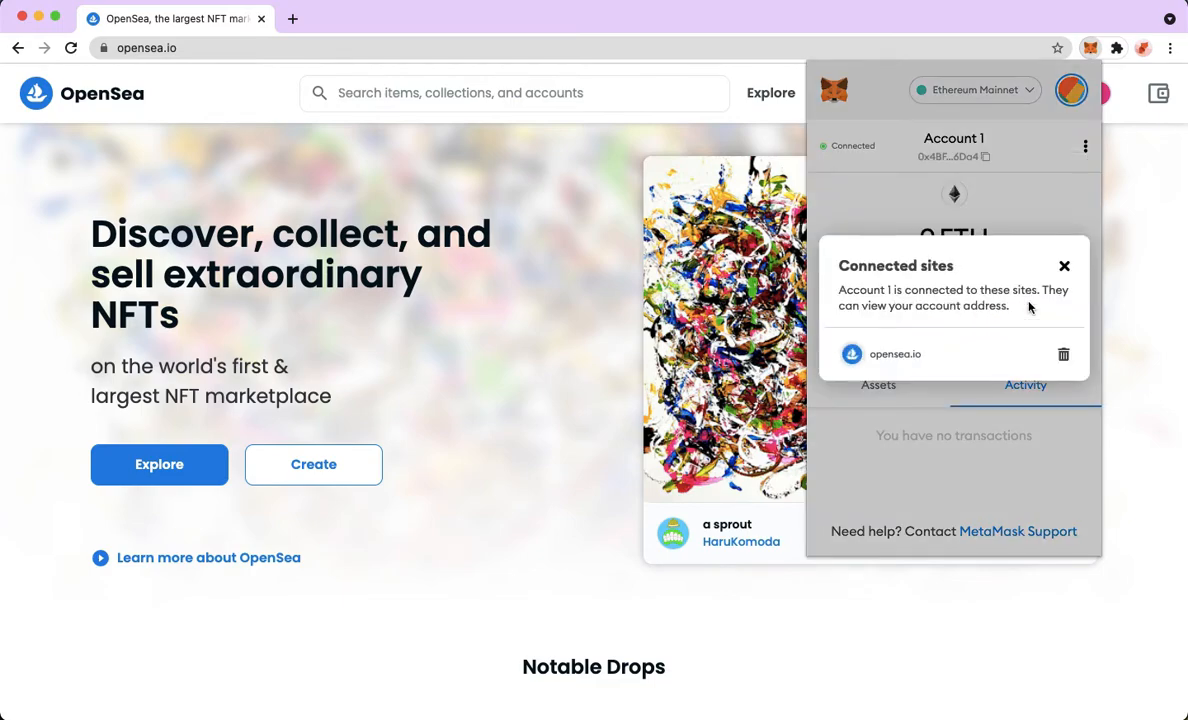
{"action": "mouse_move", "coordinate": [879, 373]}
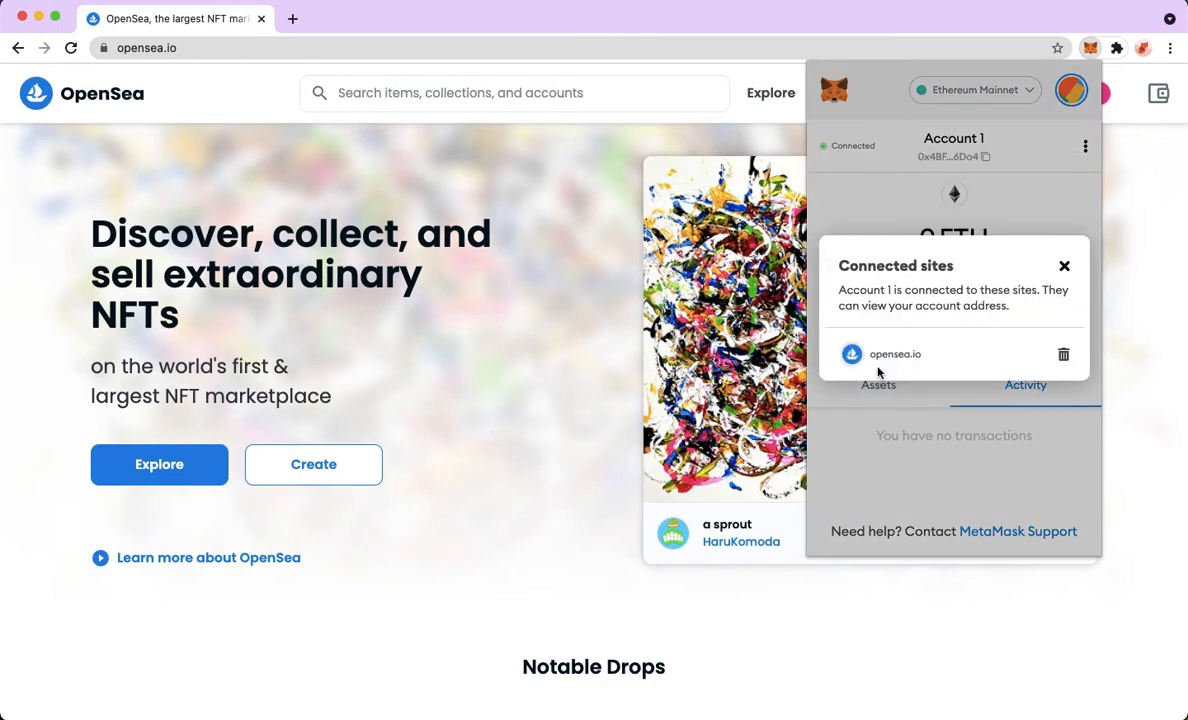
{"action": "mouse_move", "coordinate": [921, 368]}
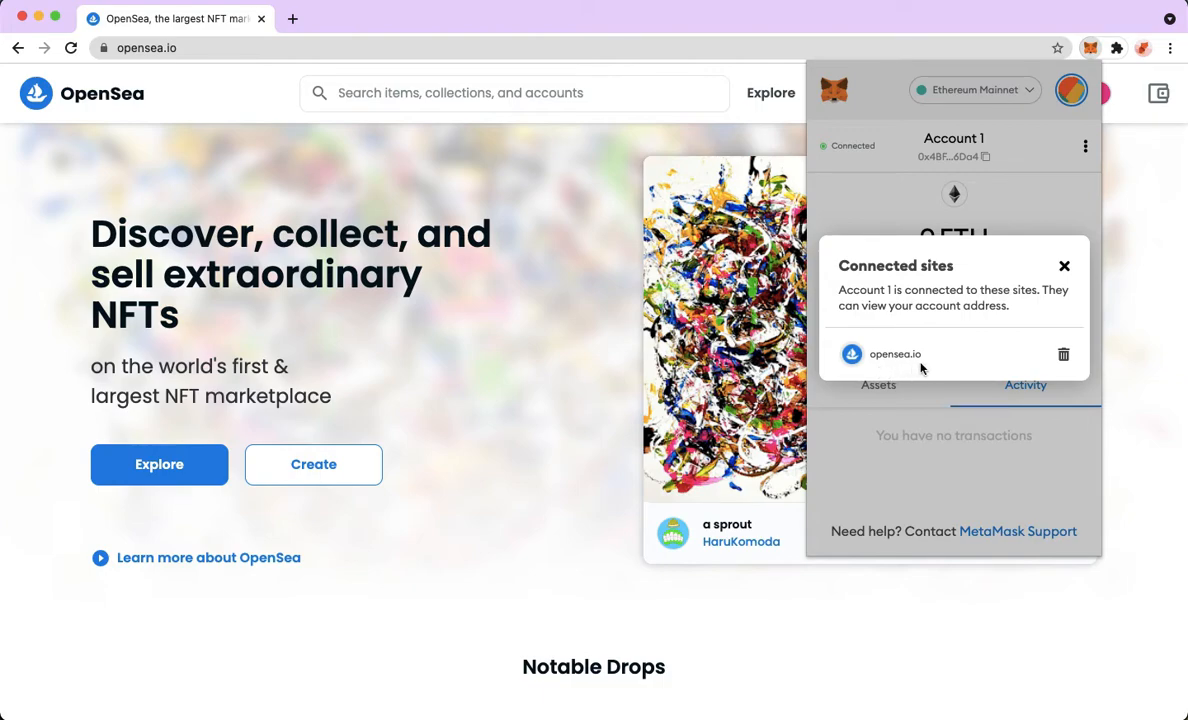
{"action": "mouse_move", "coordinate": [991, 359]}
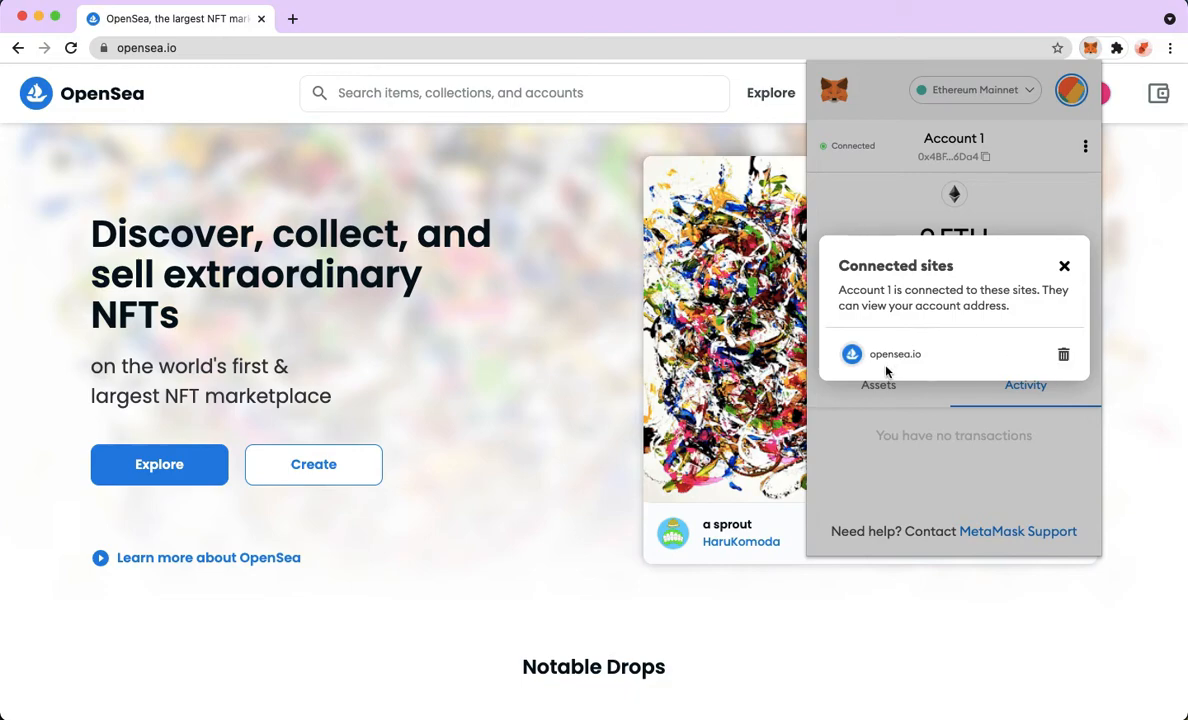
{"action": "mouse_move", "coordinate": [916, 368]}
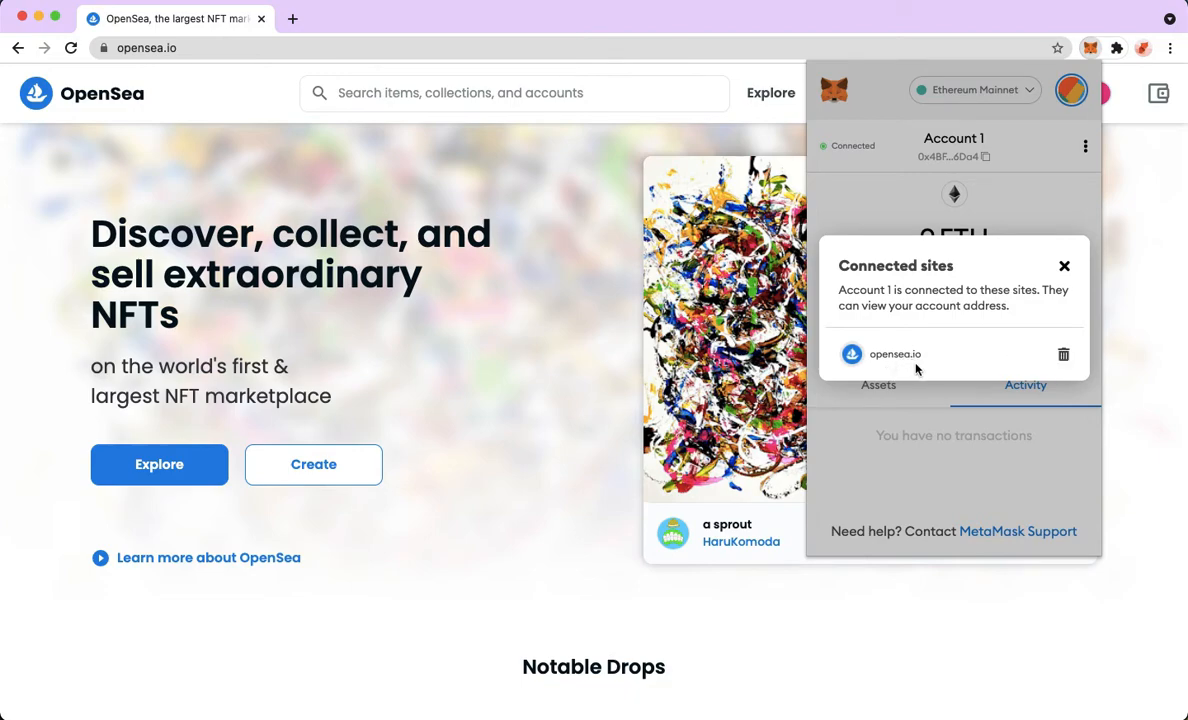
{"action": "left_click", "coordinate": [1063, 354]}
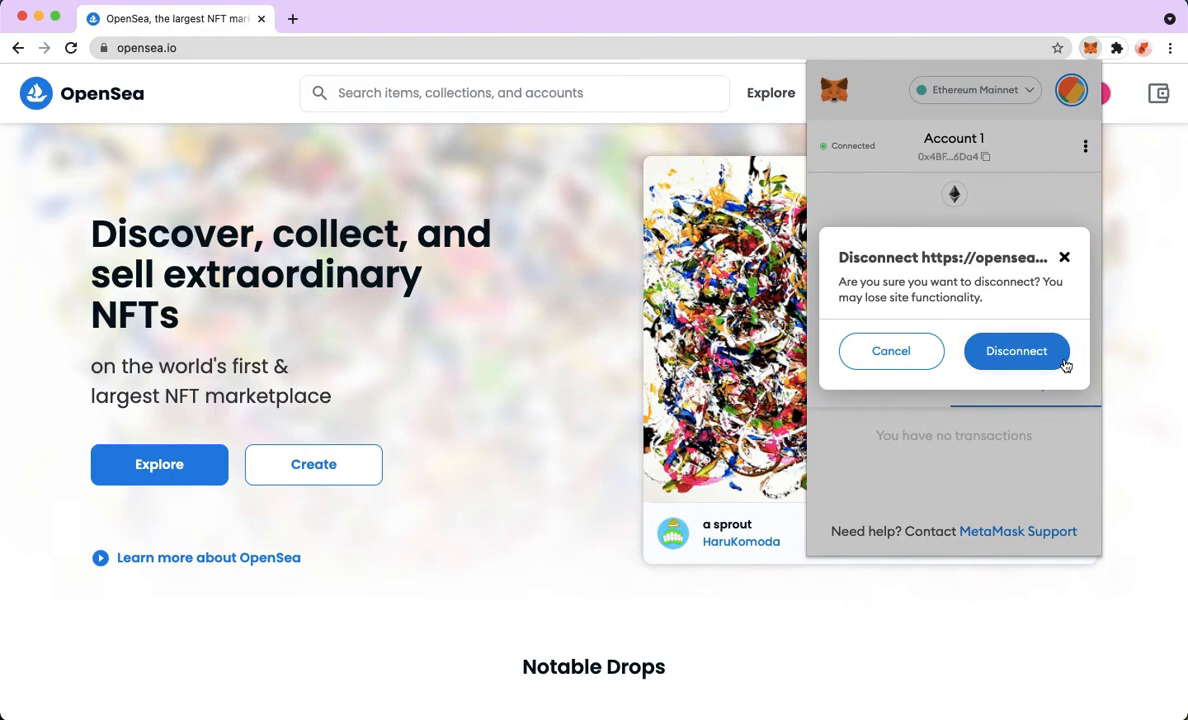
{"action": "mouse_move", "coordinate": [1020, 362]}
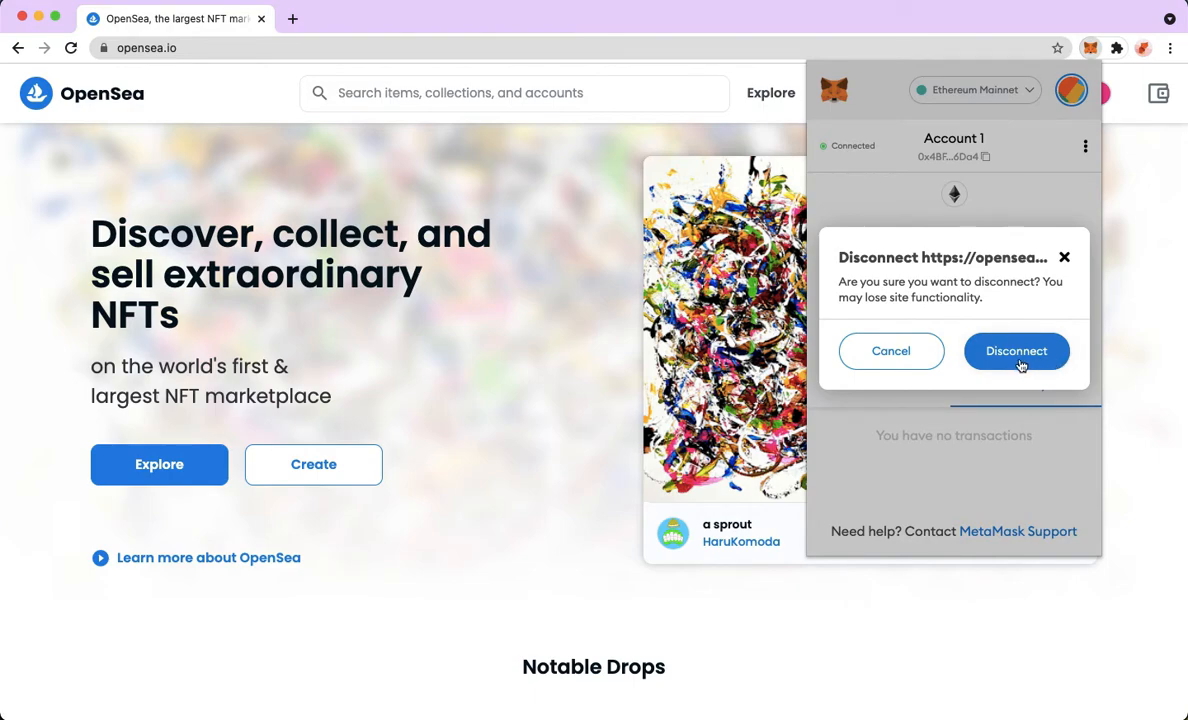